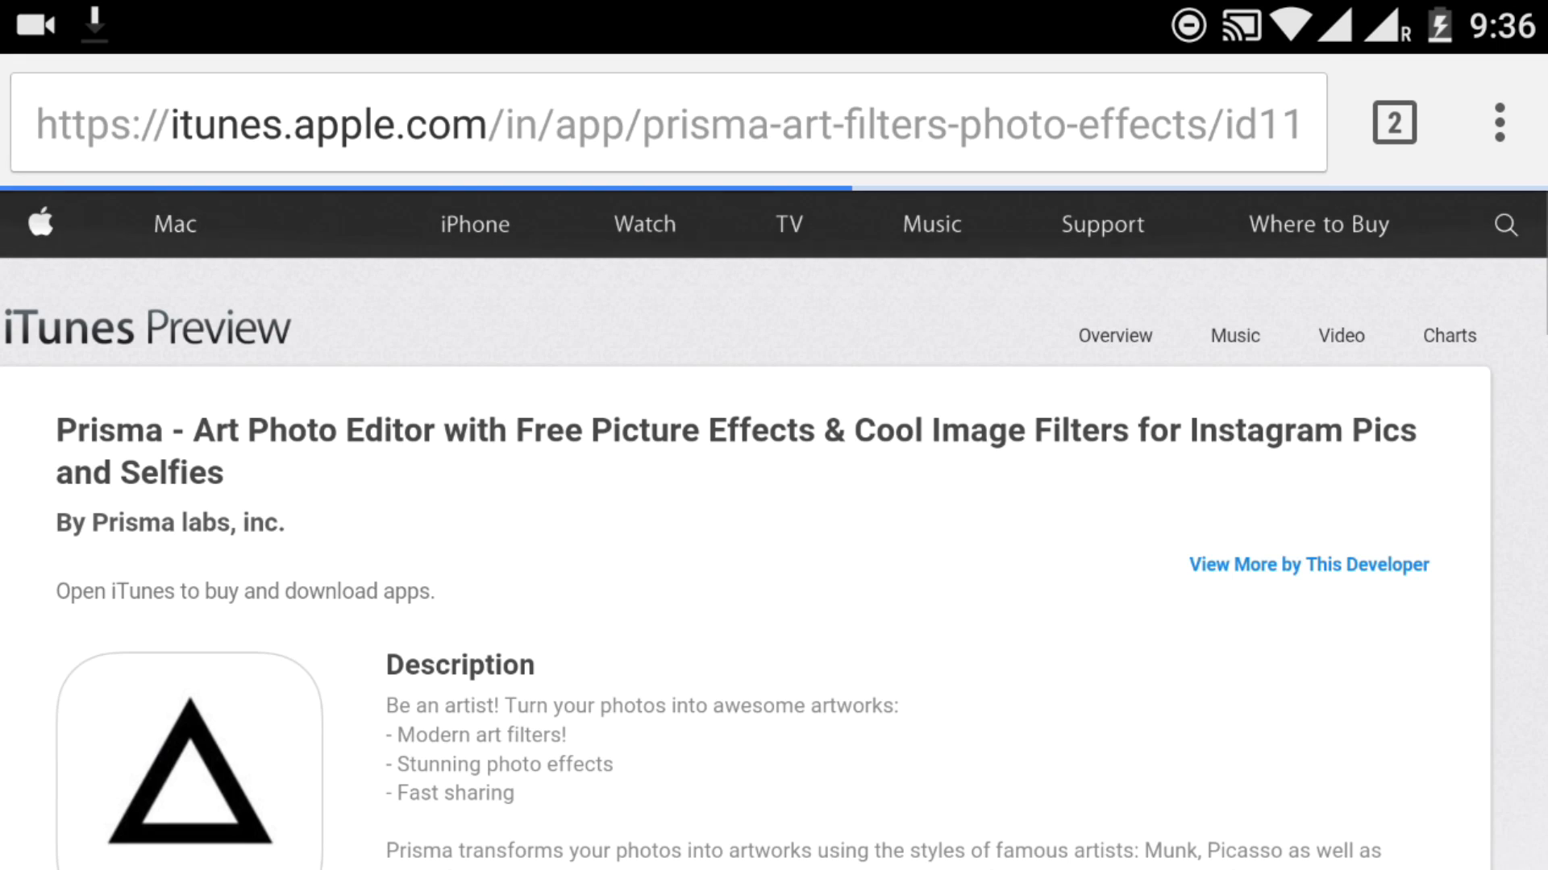
Turn on Unknown sources under Settings > Security & fingerprint.
scroll("up", 3)
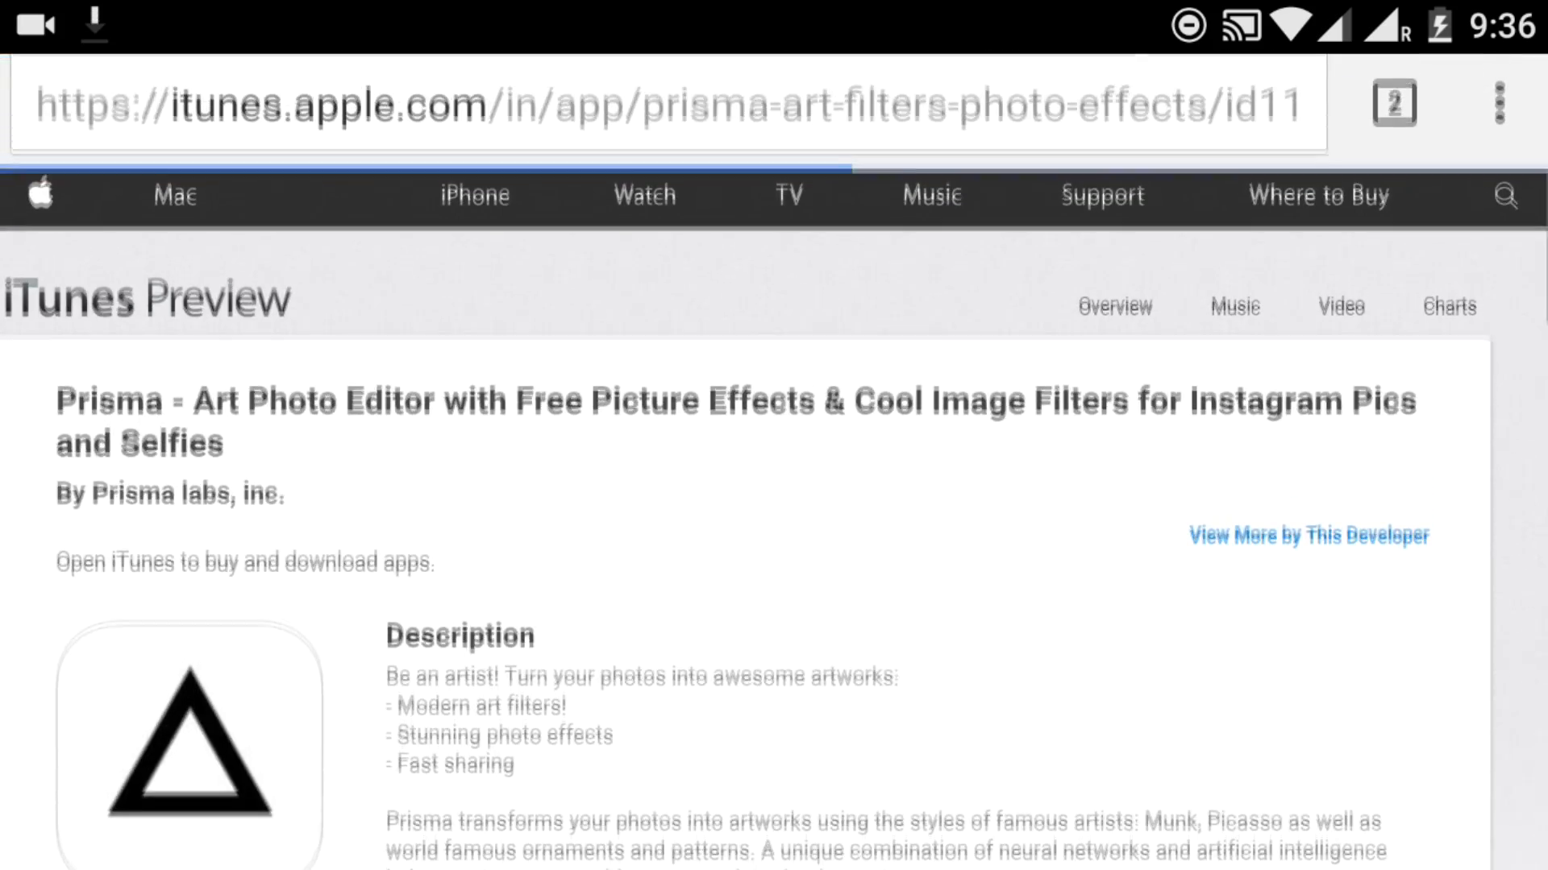
scroll("down", 3)
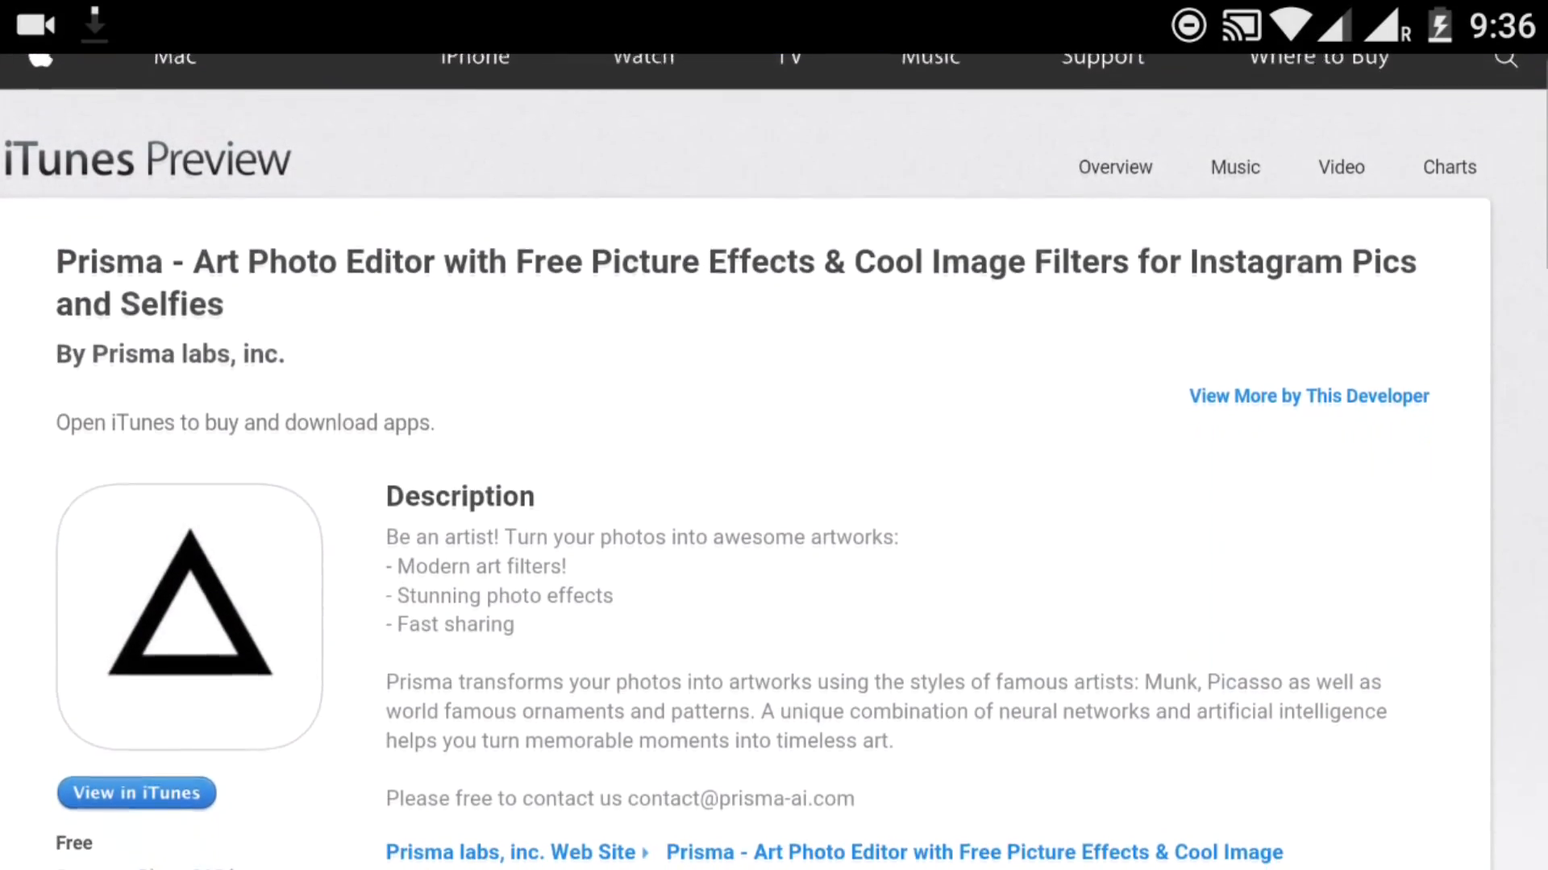
scroll("down", 3)
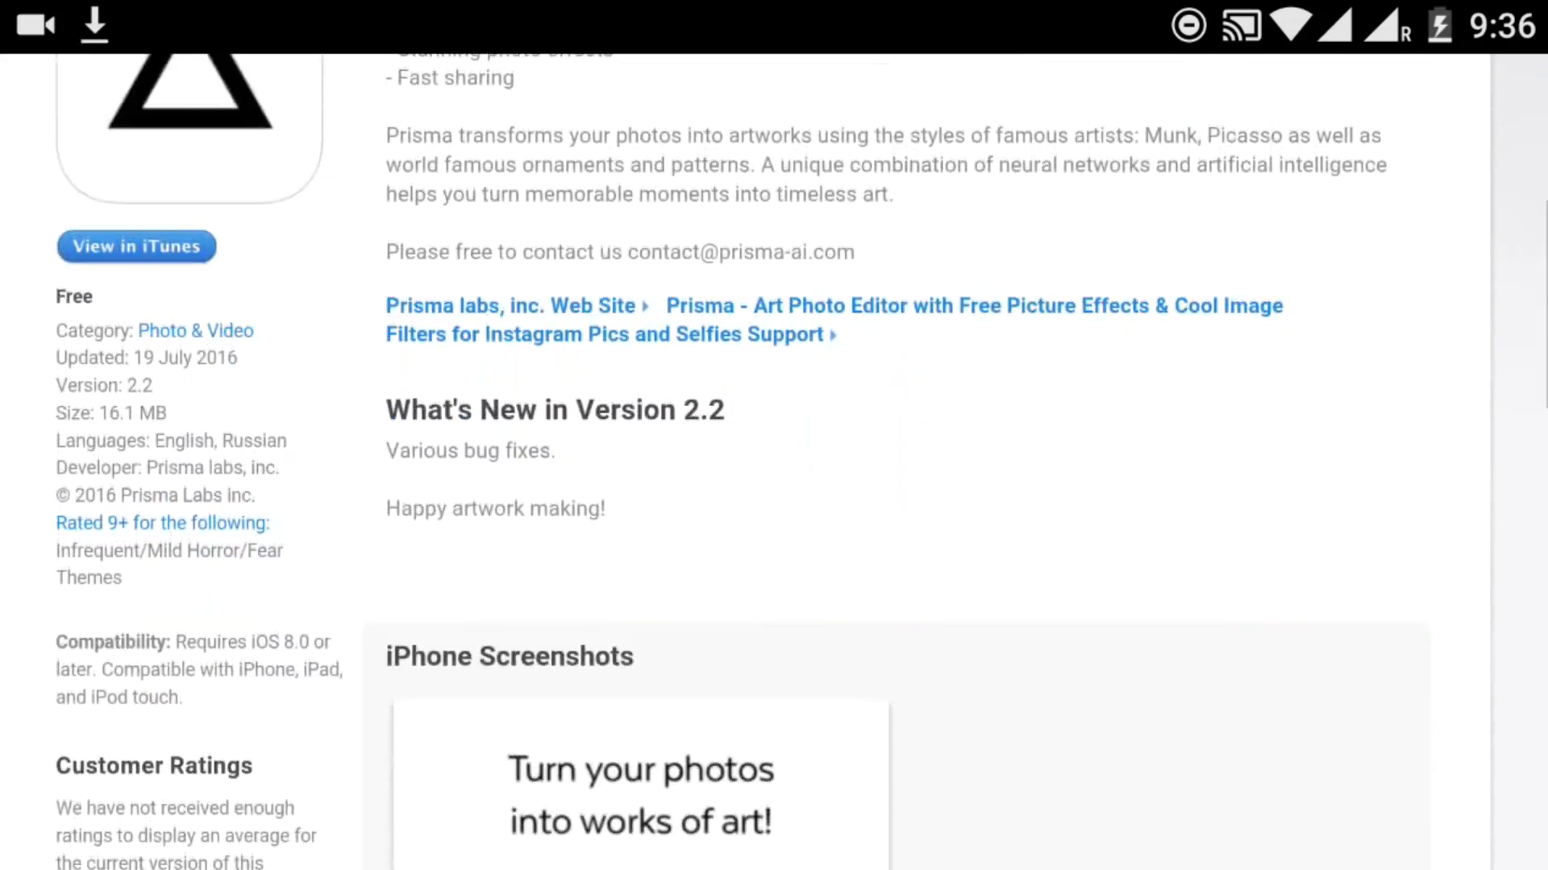
scroll("down", 3)
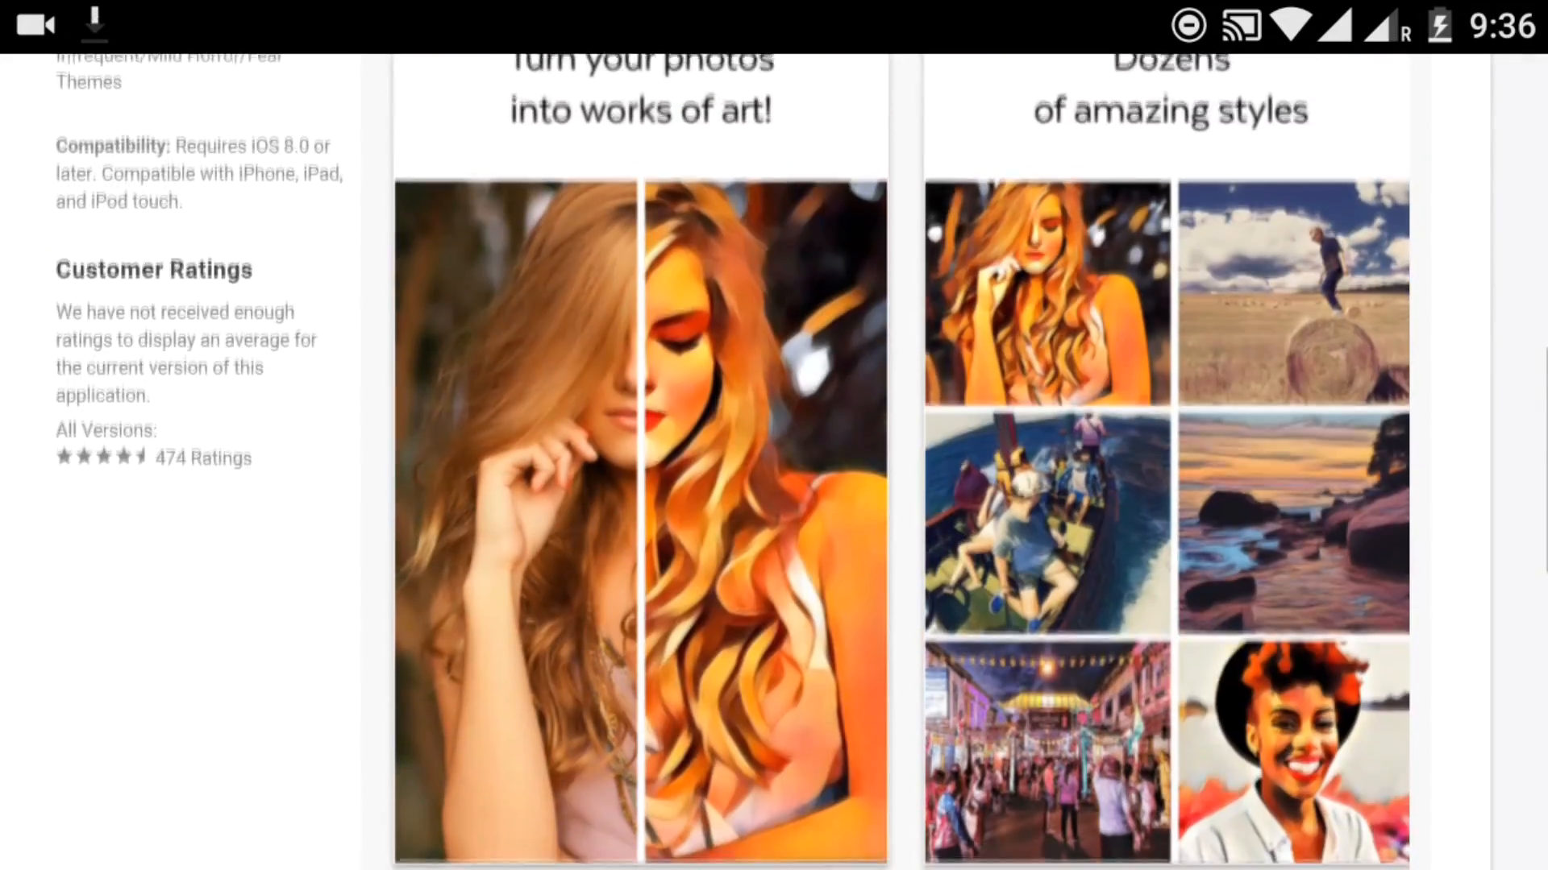
scroll("up", 3)
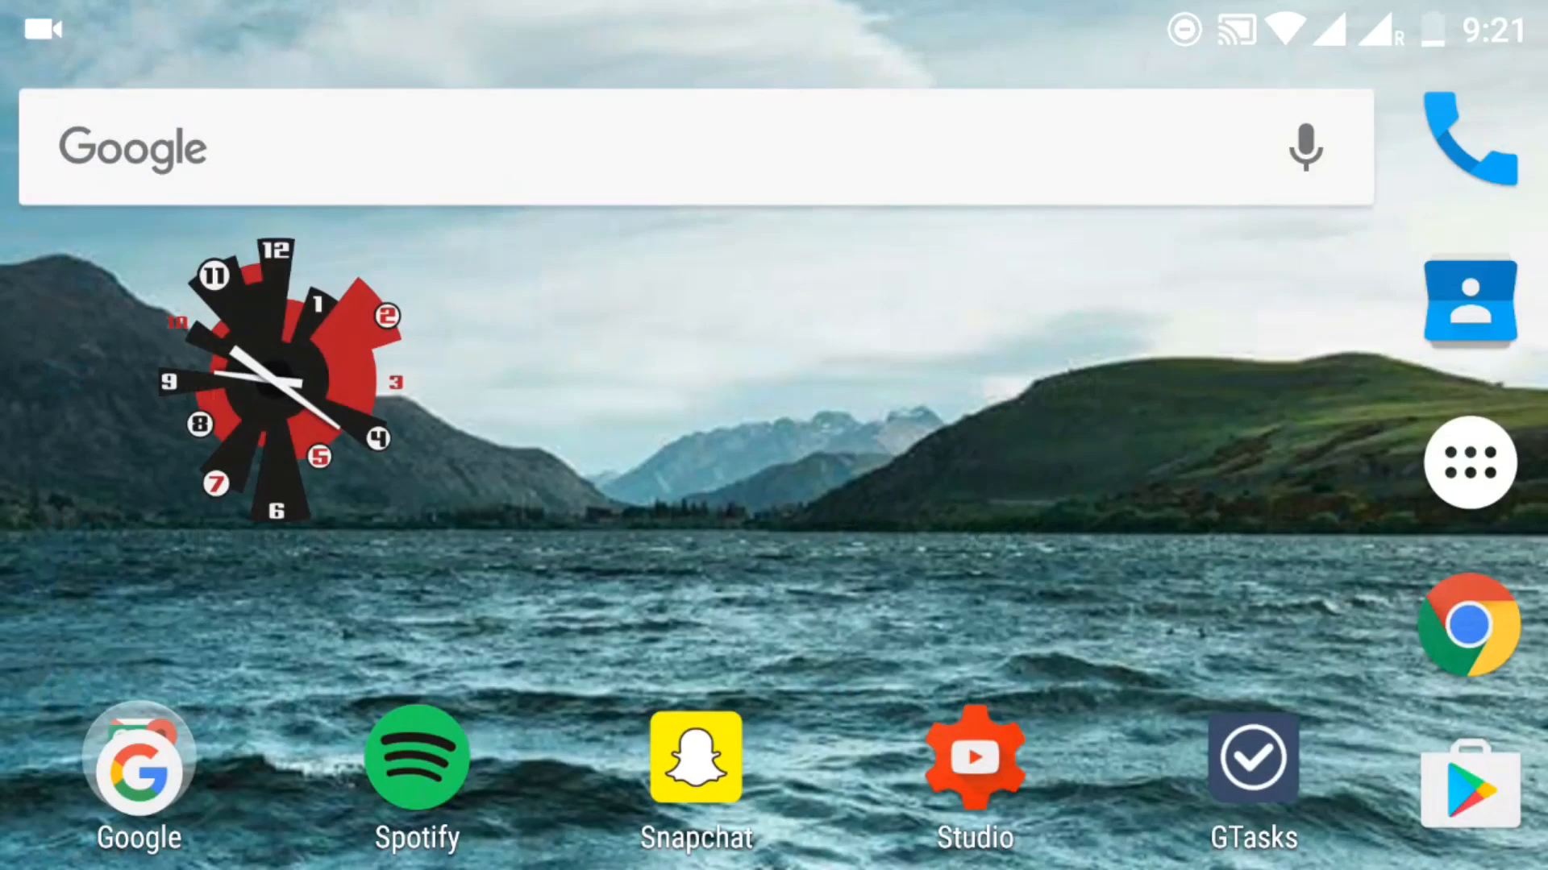
scroll("down", 3)
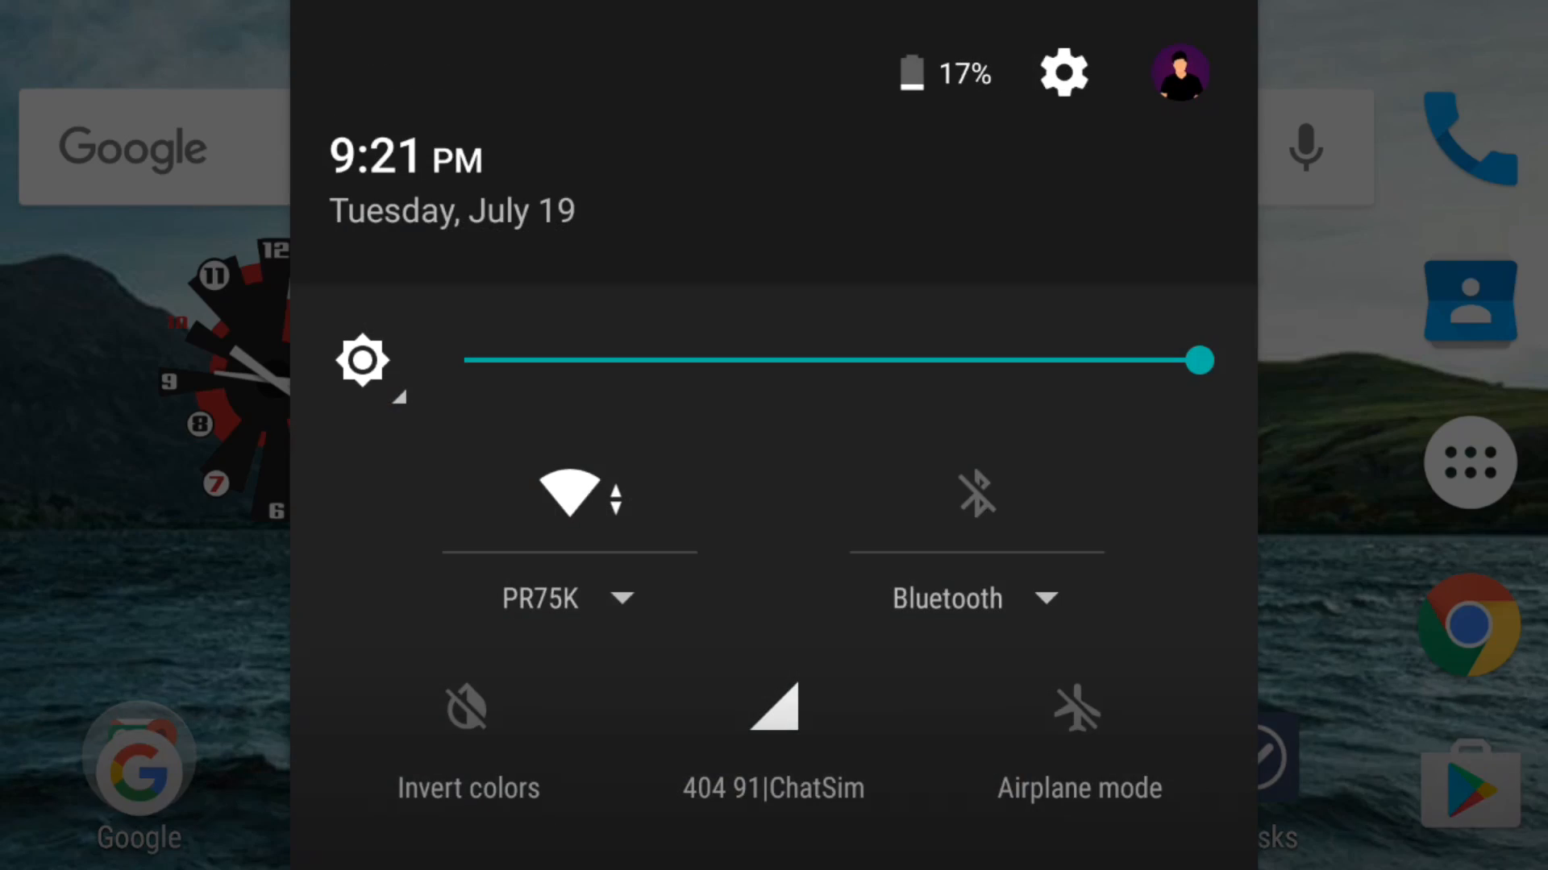
left_click(1064, 72)
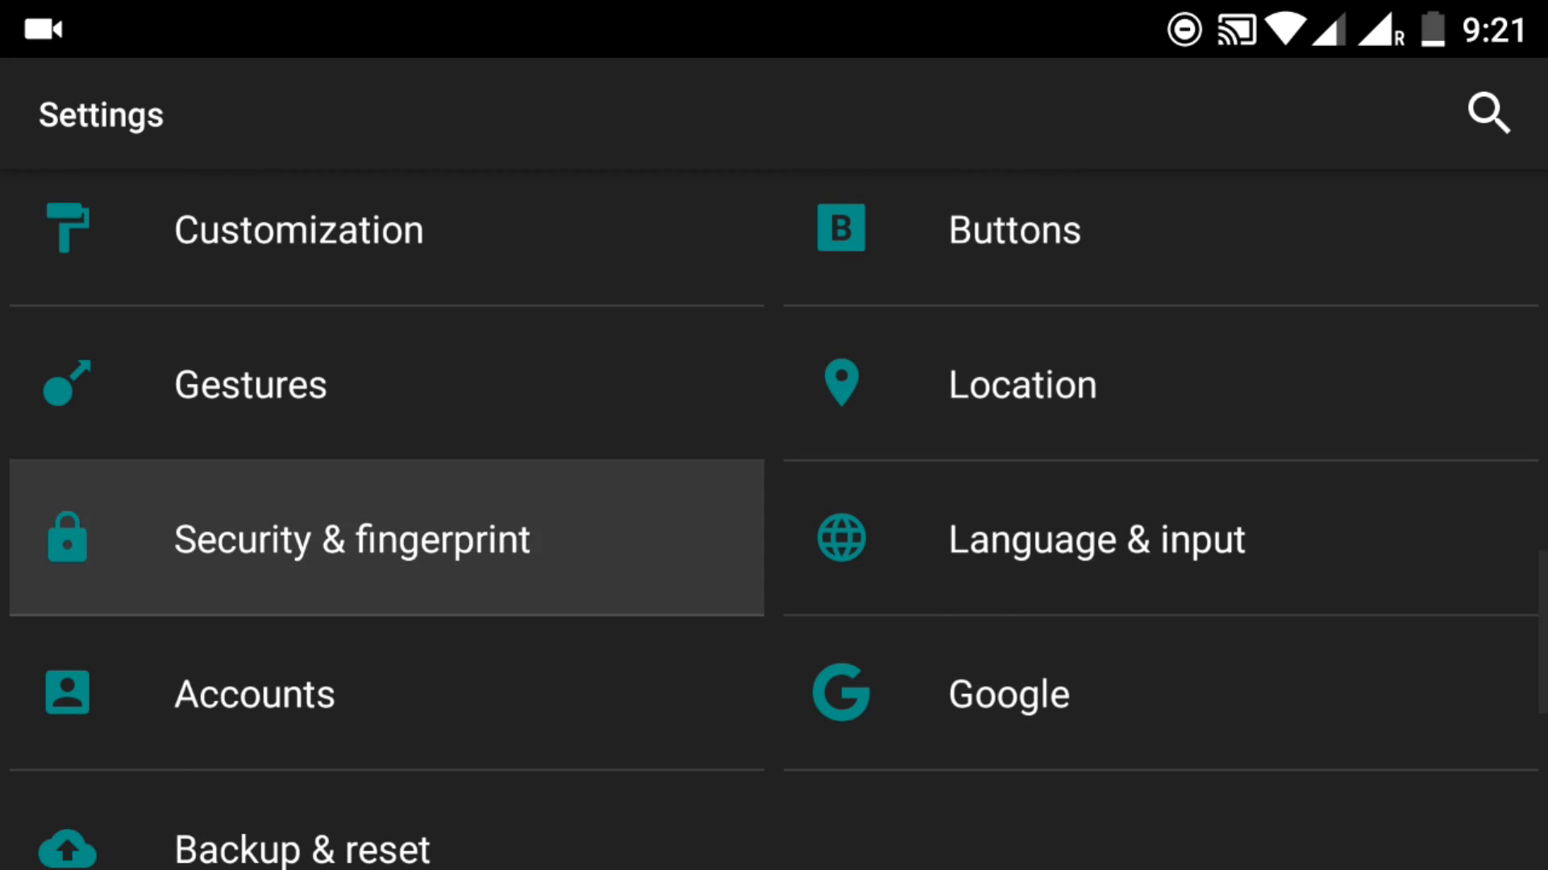
left_click(350, 538)
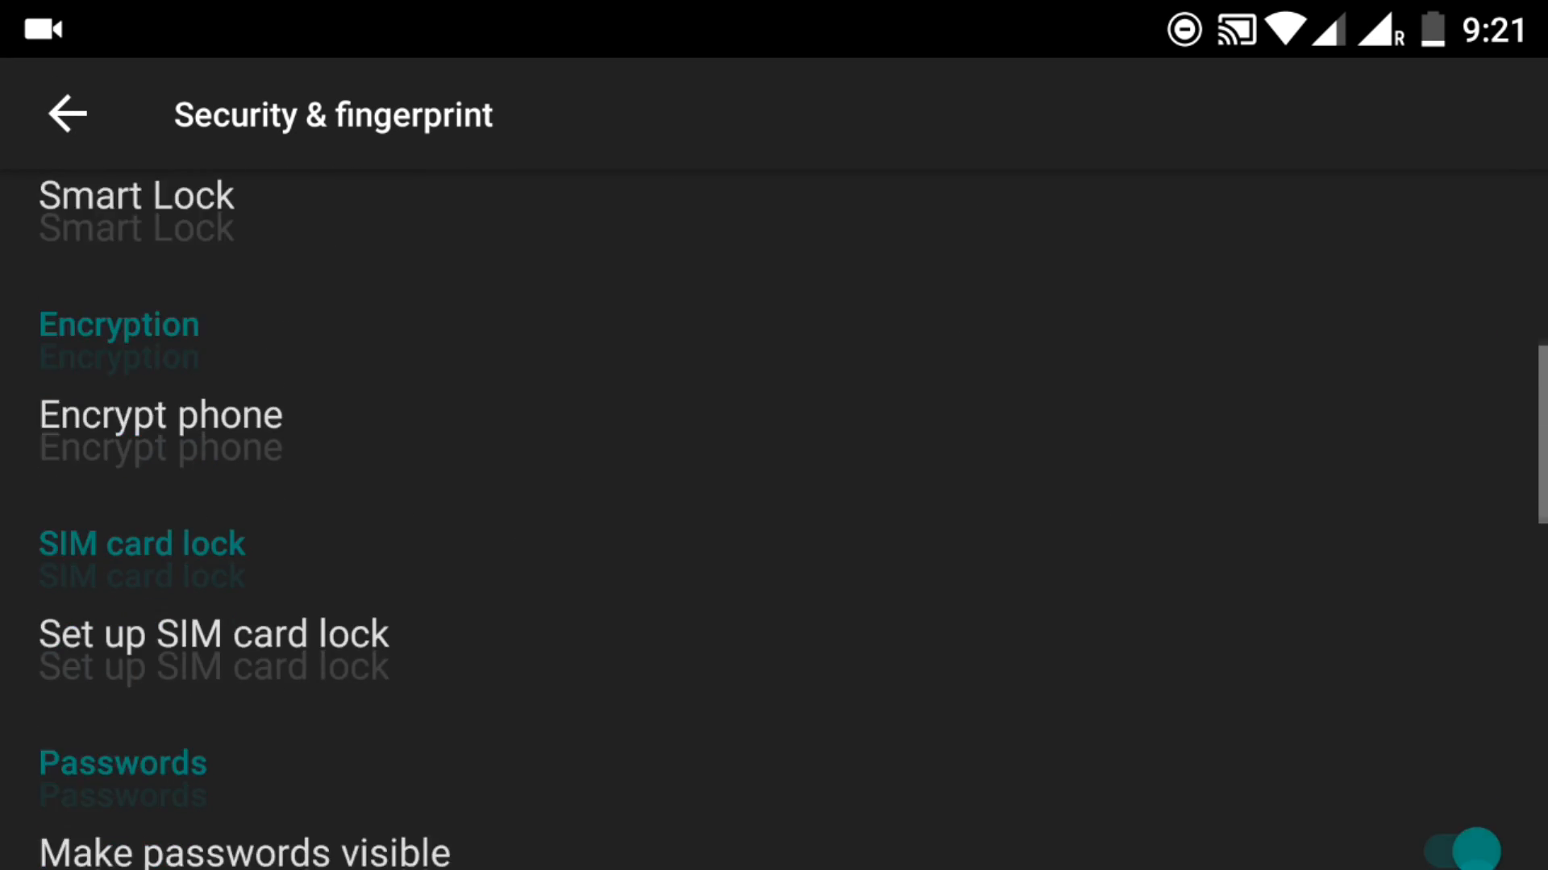
scroll("down", 3)
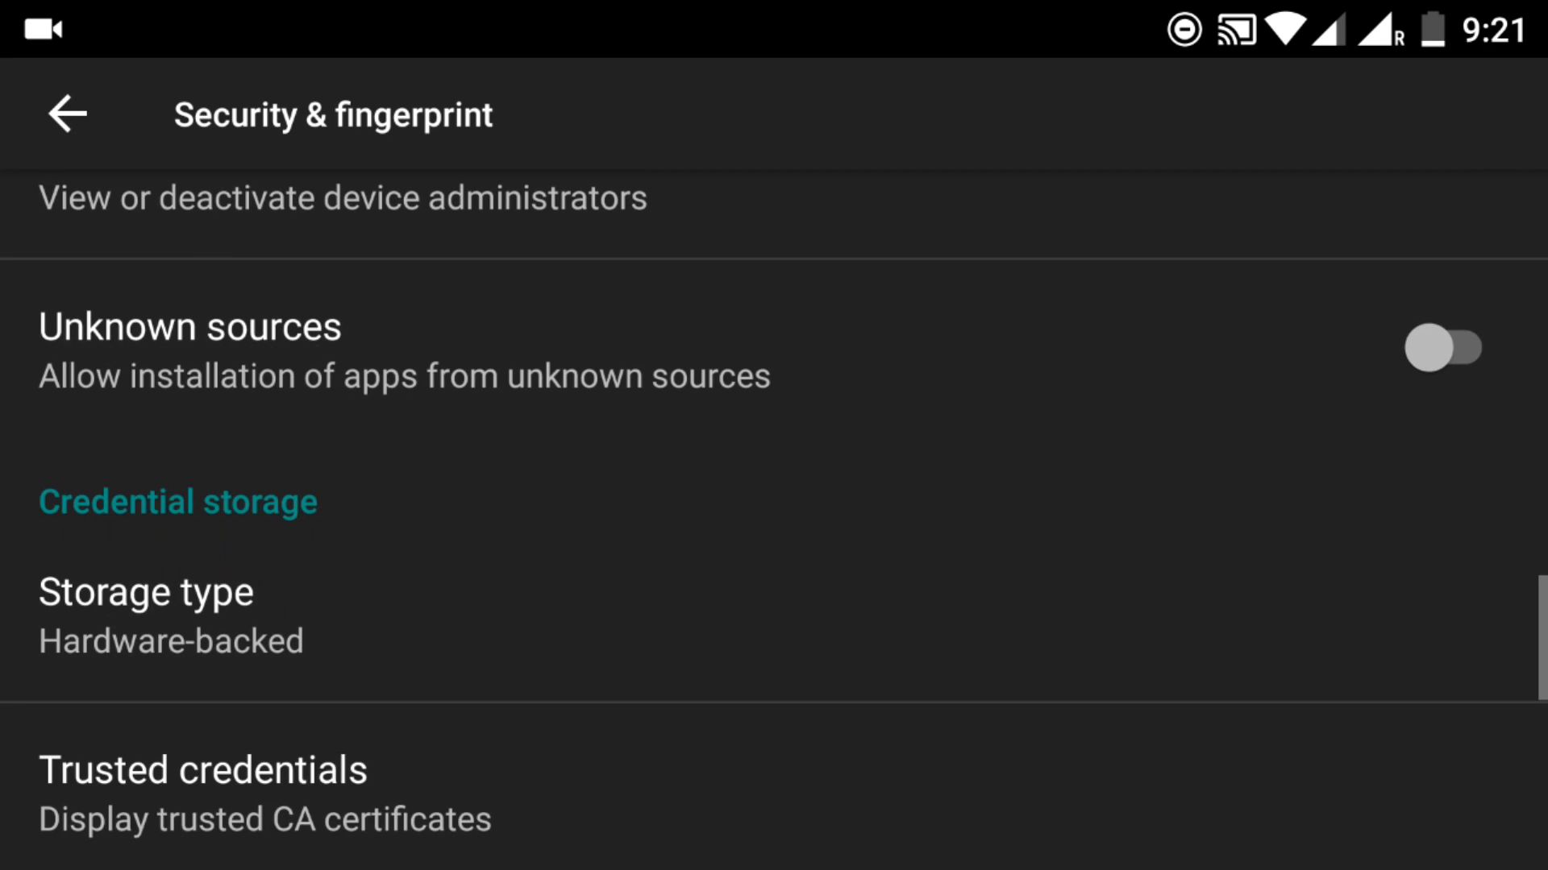
left_click(1446, 348)
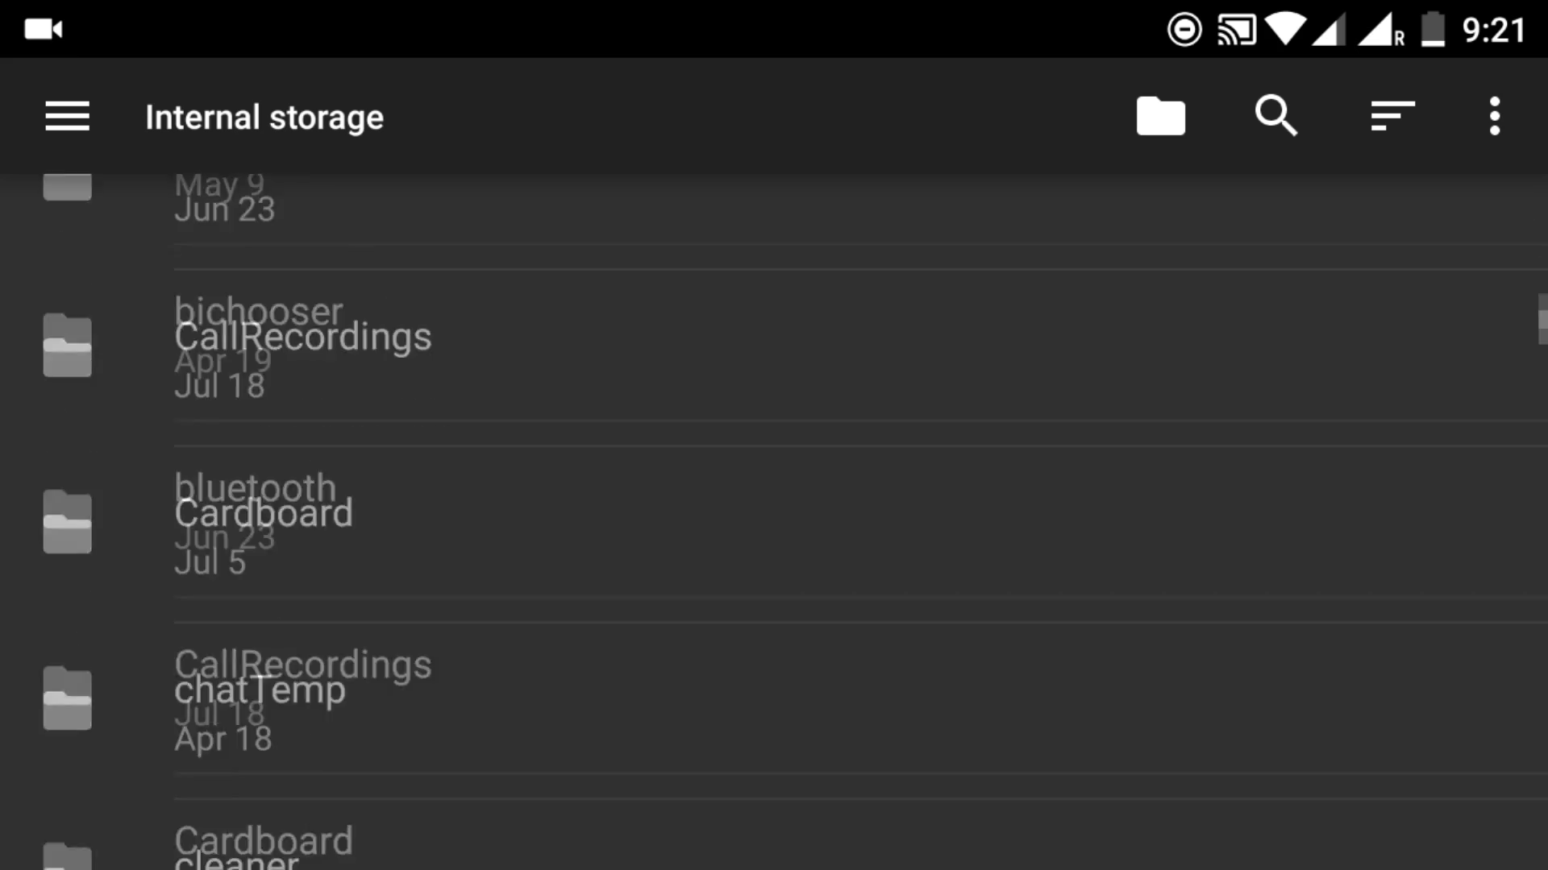
Install Prisma_gadgetified.apk from Internal storage and open the installed Prisma app.
scroll("down", 3)
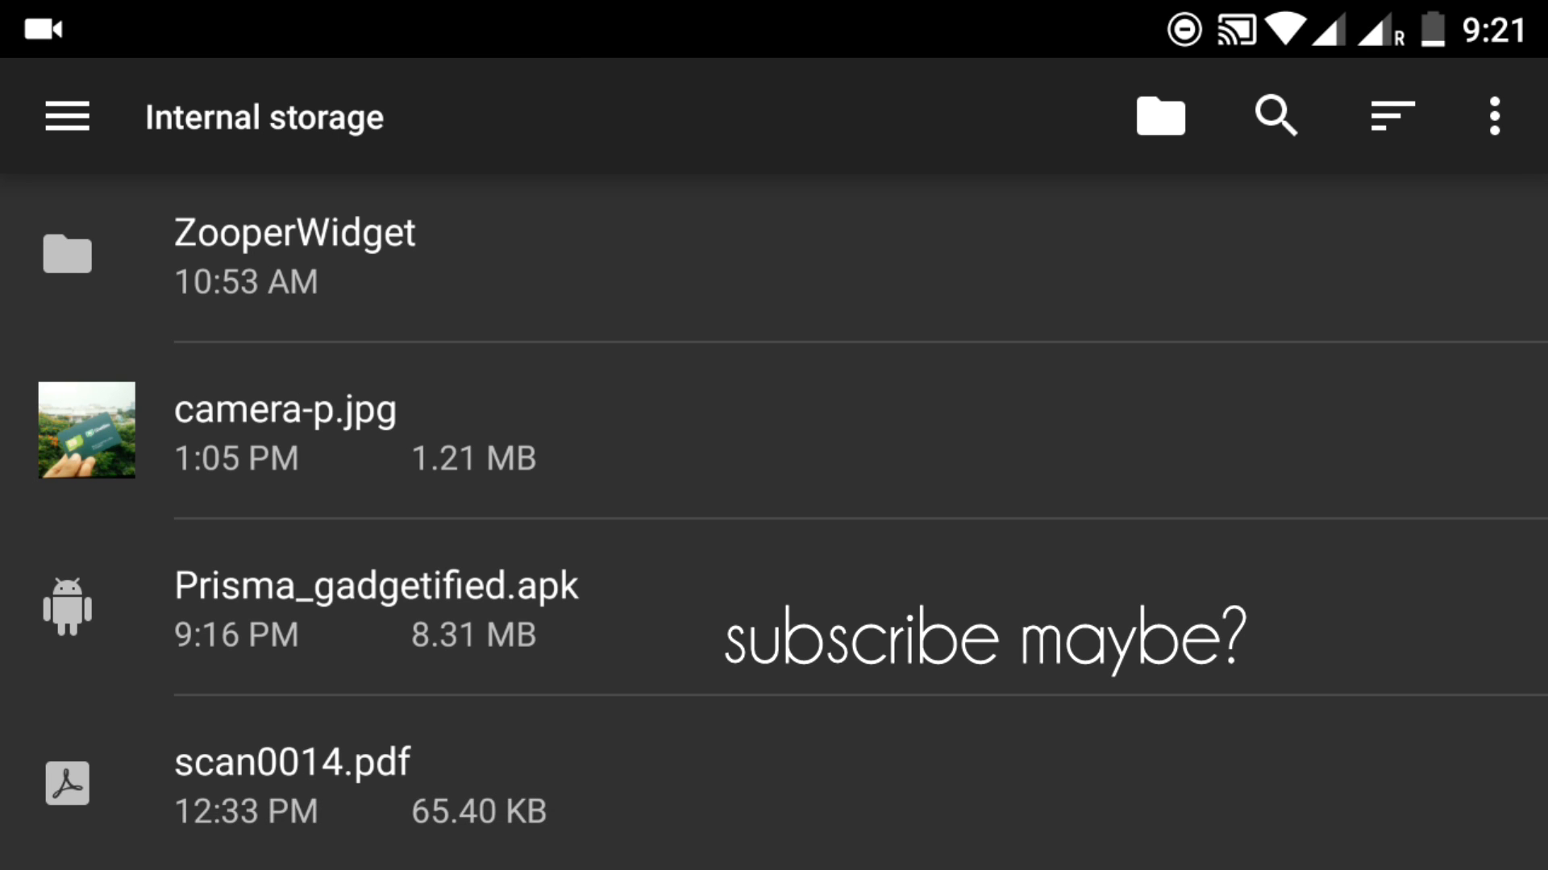
left_click(377, 607)
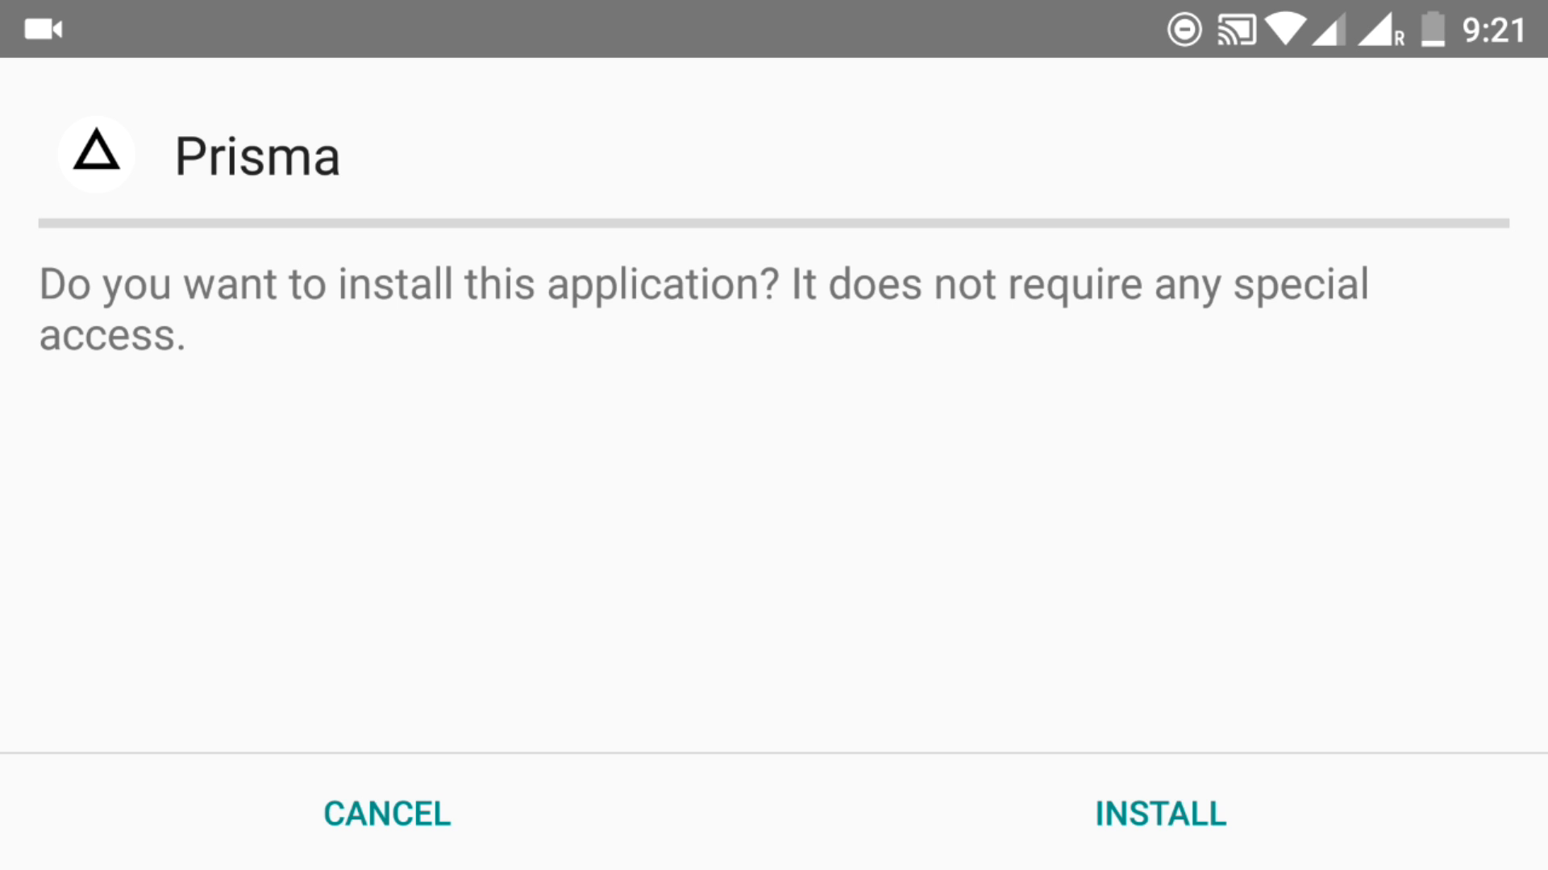
left_click(1159, 815)
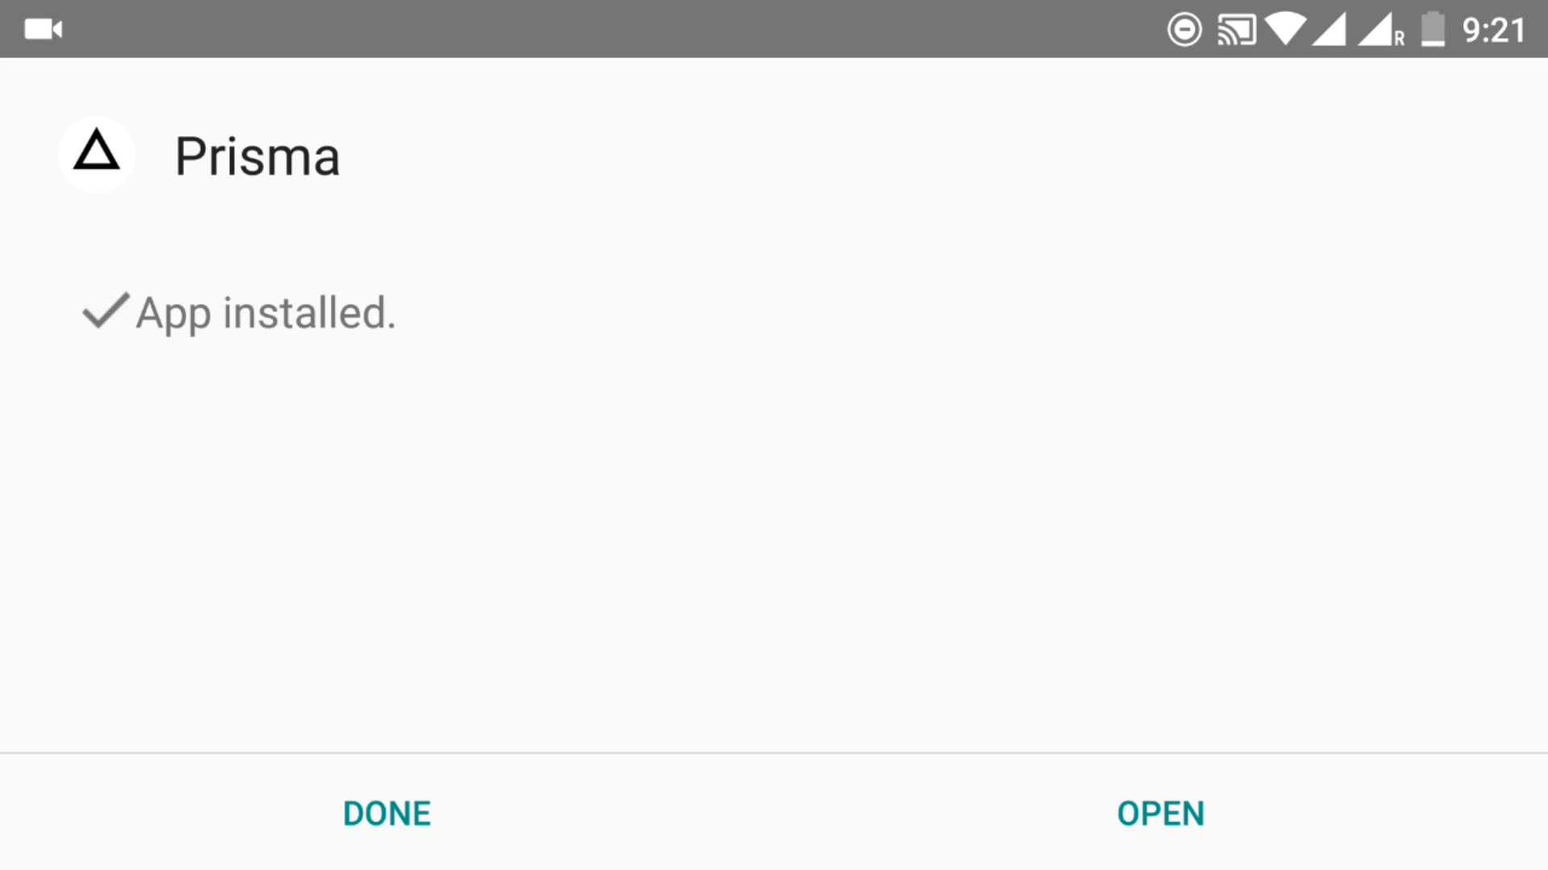
left_click(1161, 814)
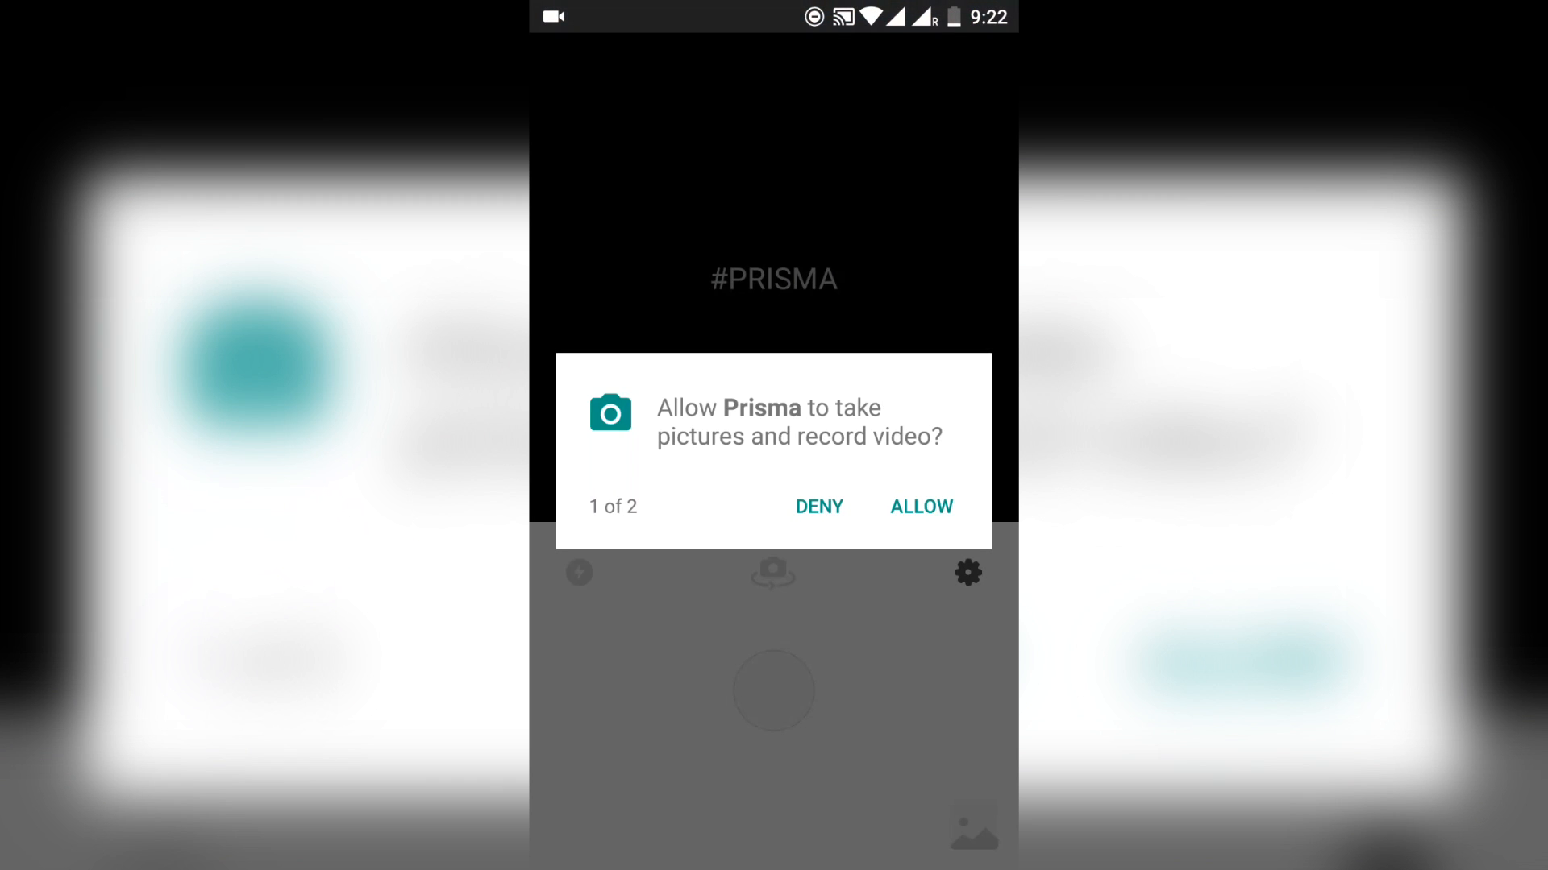
Grant Prisma camera access, accept the photo crop, and apply the Tears style.
left_click(918, 507)
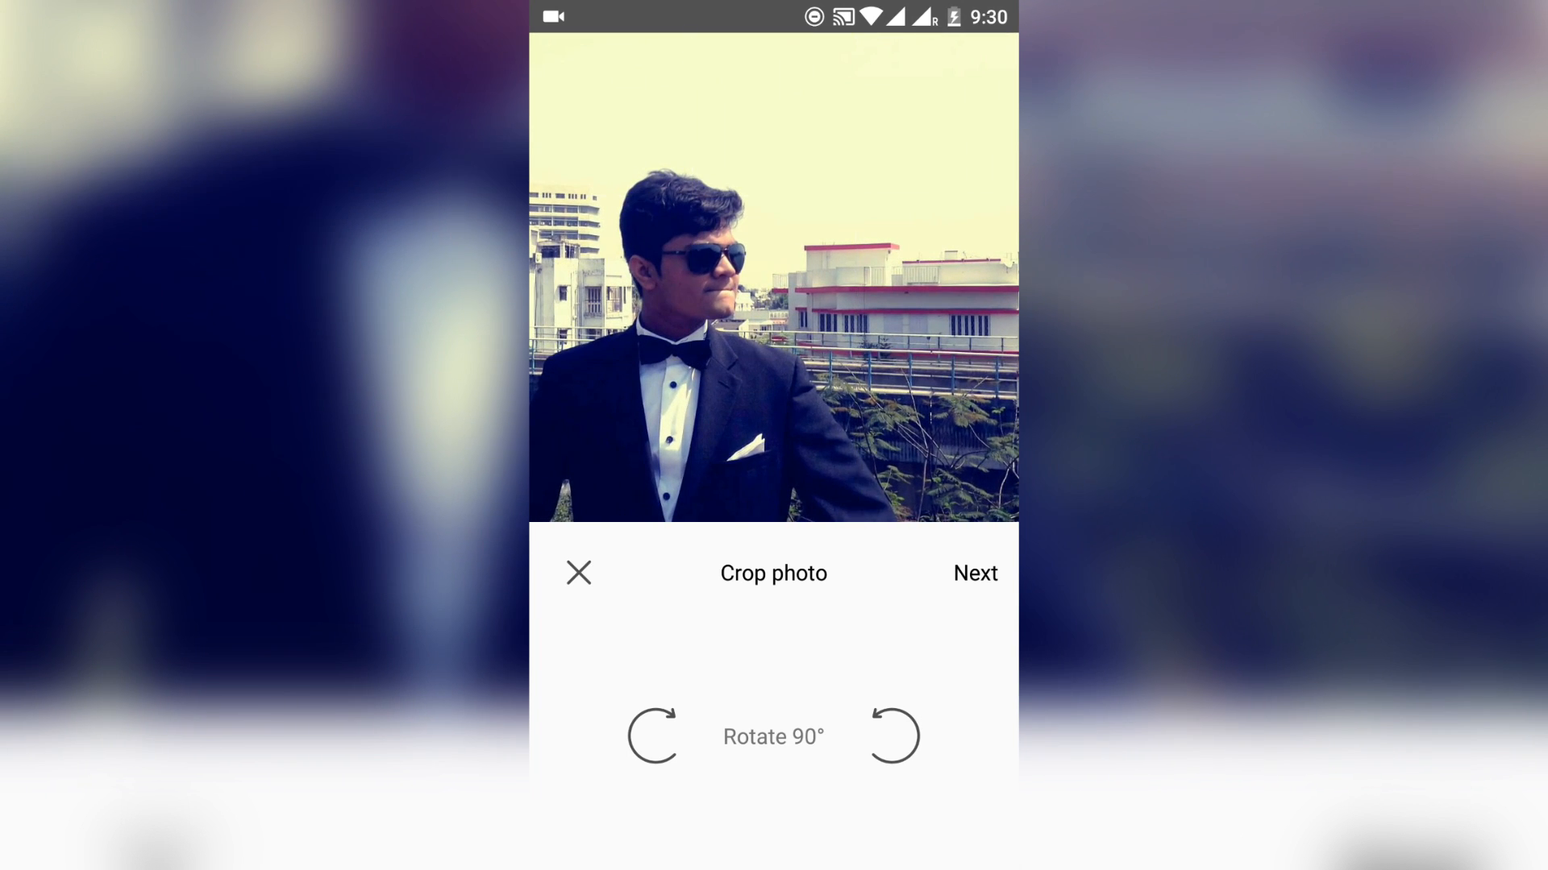
left_click(975, 573)
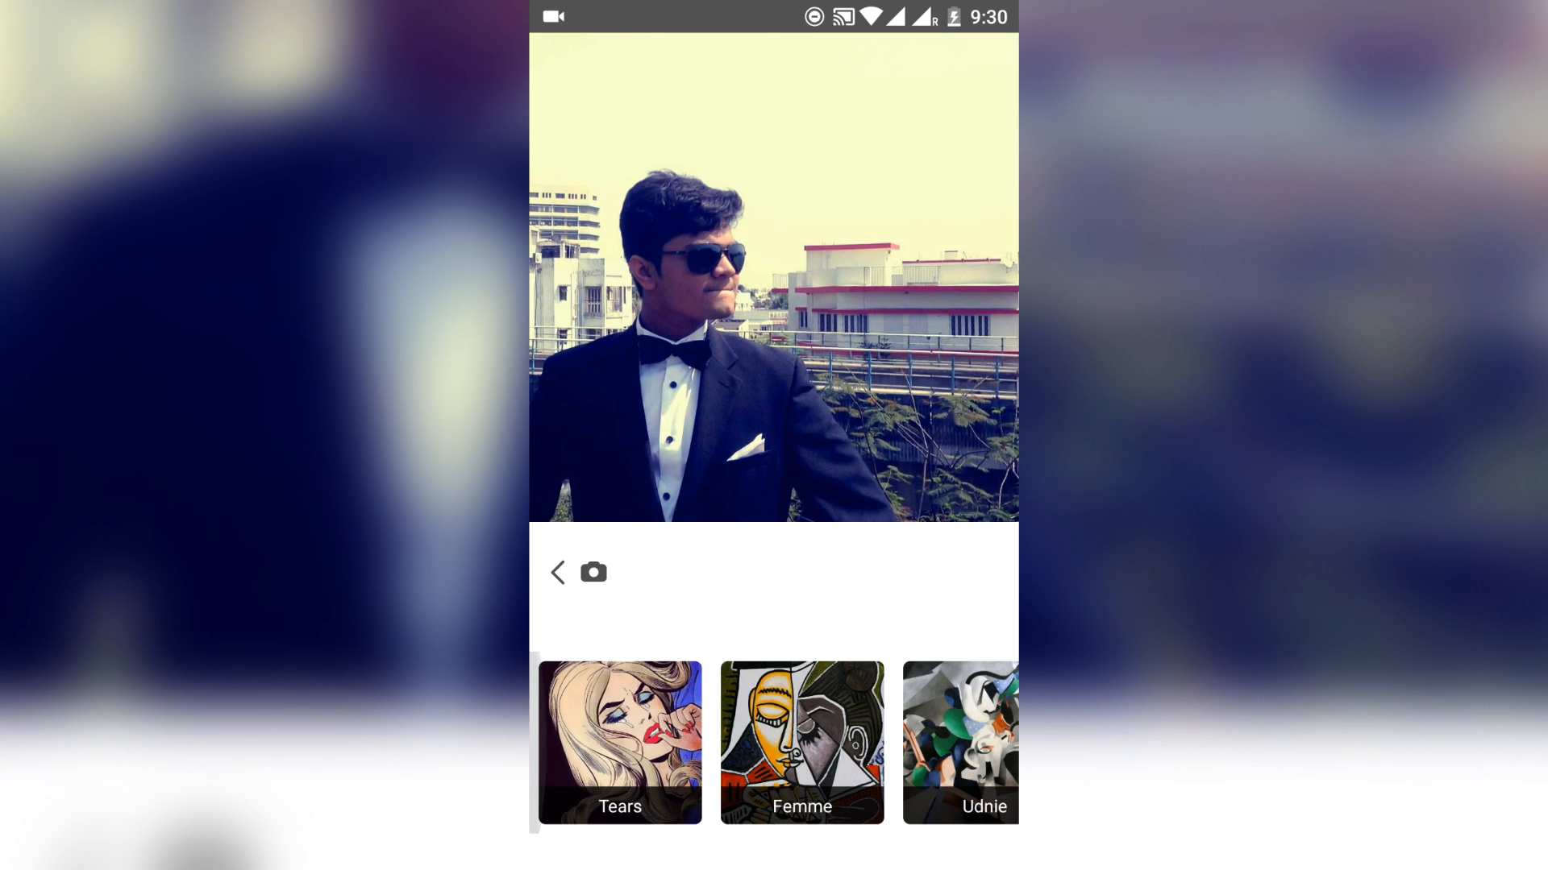
left_click(619, 743)
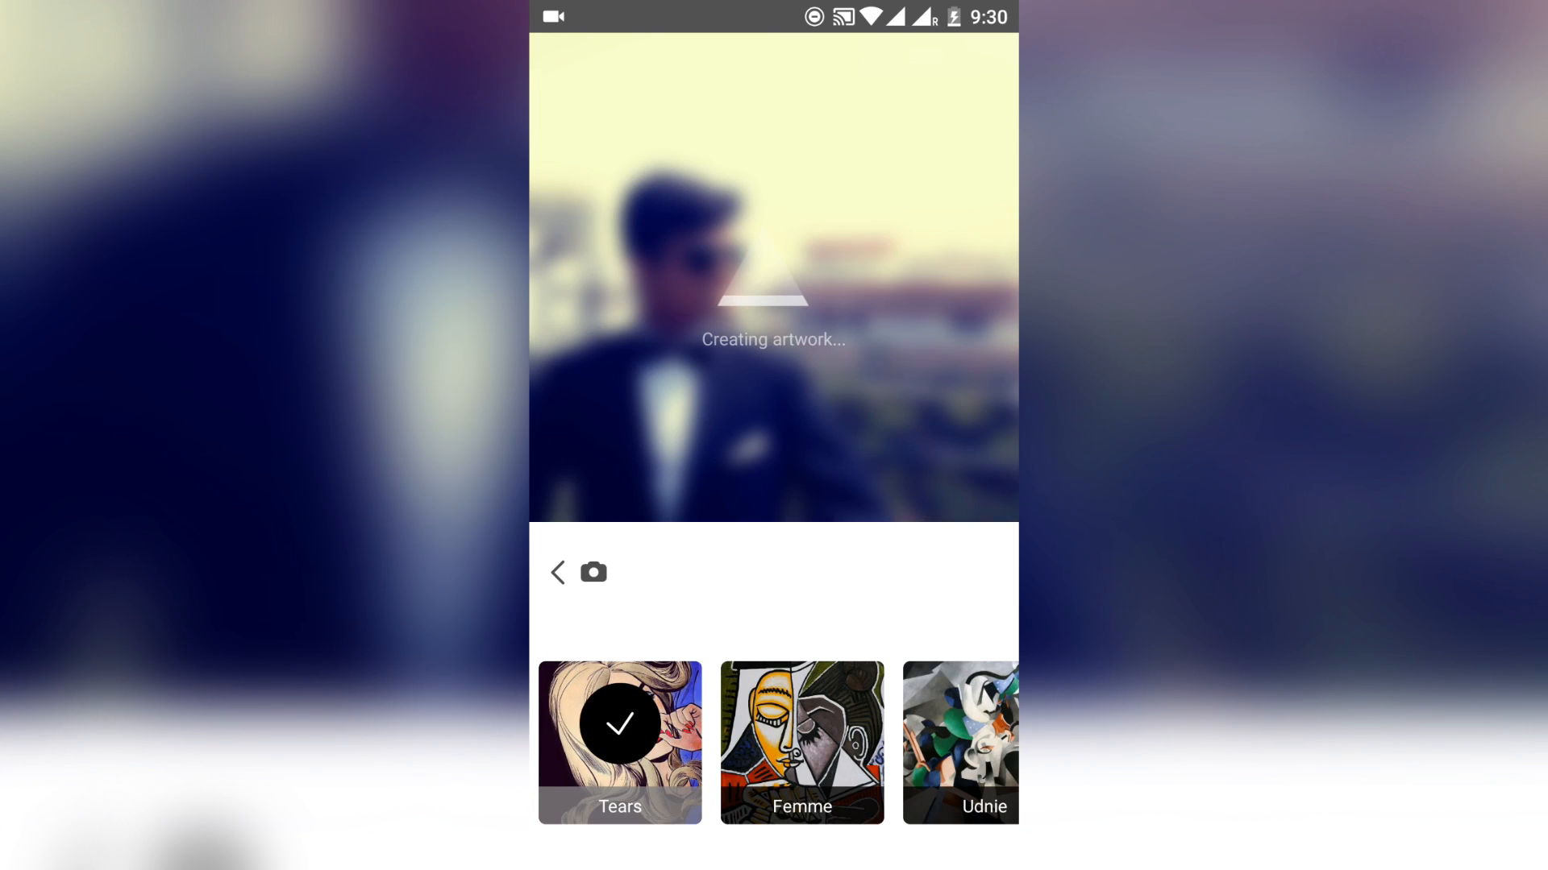